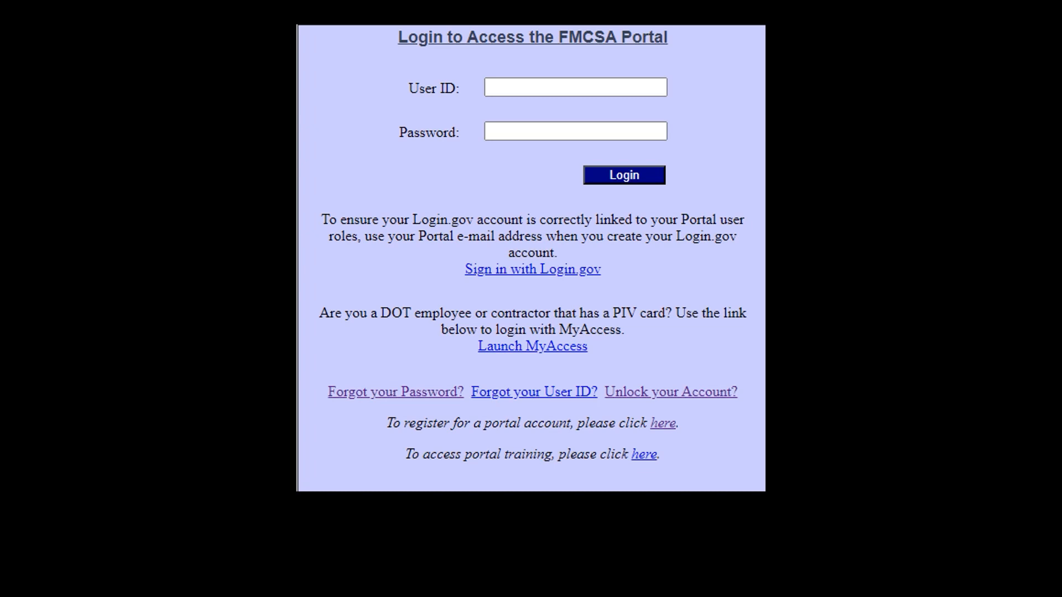
Follow 'Sign in with Login.gov' and switch to the 'Create an account' tab
{"action": "left_click", "coordinate": [532, 269]}
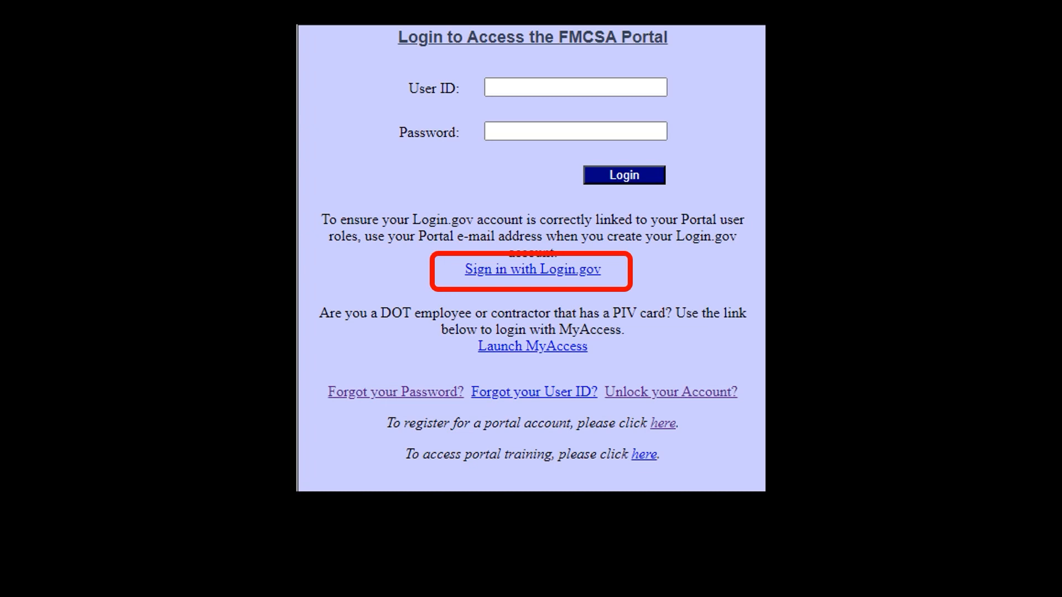
{"action": "left_click", "coordinate": [532, 269]}
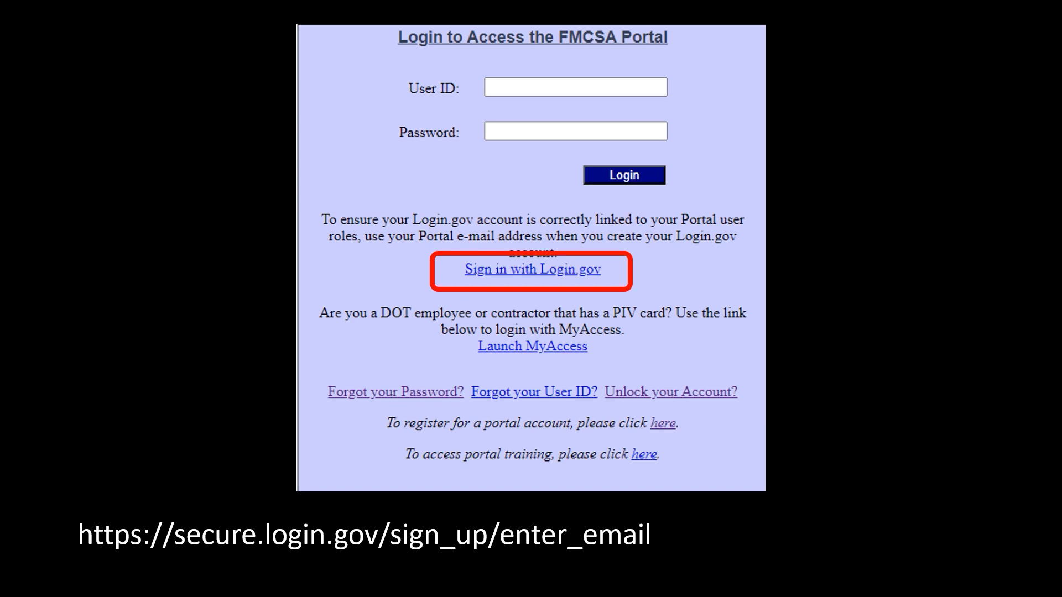
{"action": "left_click", "coordinate": [532, 270]}
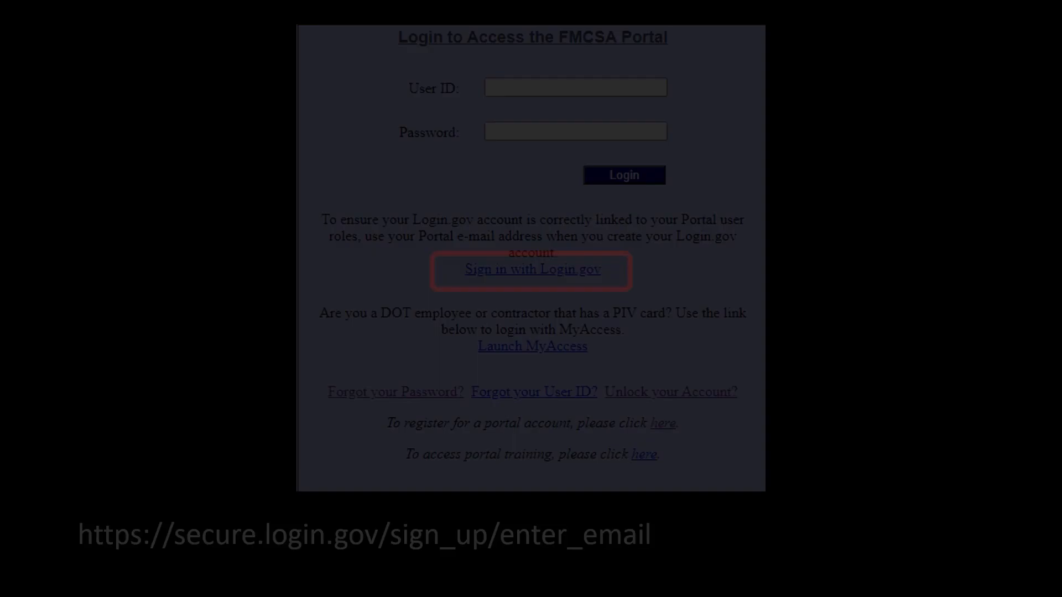
{"action": "left_click", "coordinate": [532, 269]}
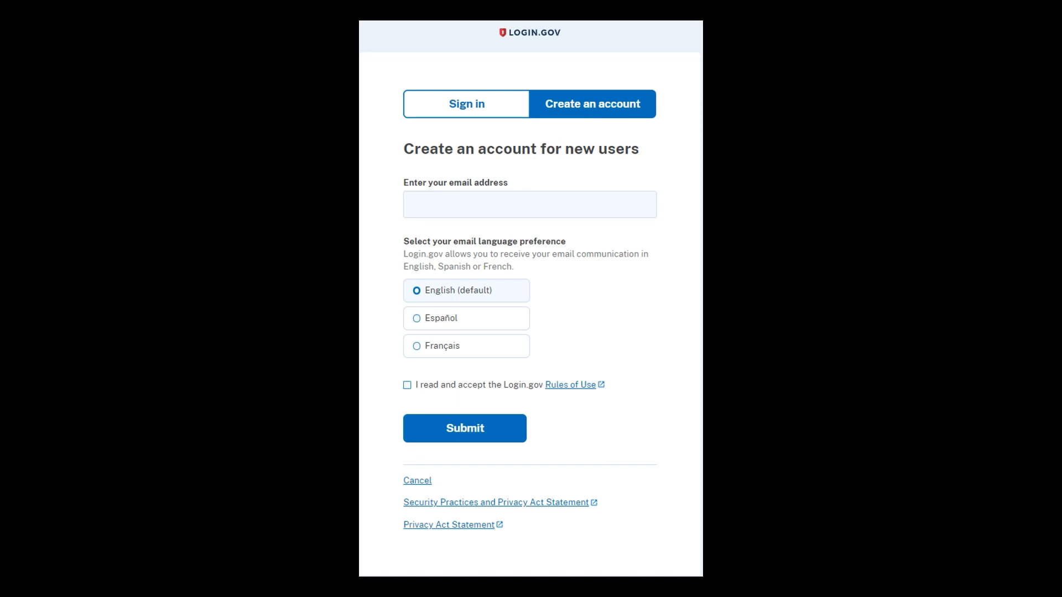
Enter the Portal email, accept the Rules of Use, and submit the form
{"action": "left_click", "coordinate": [592, 104]}
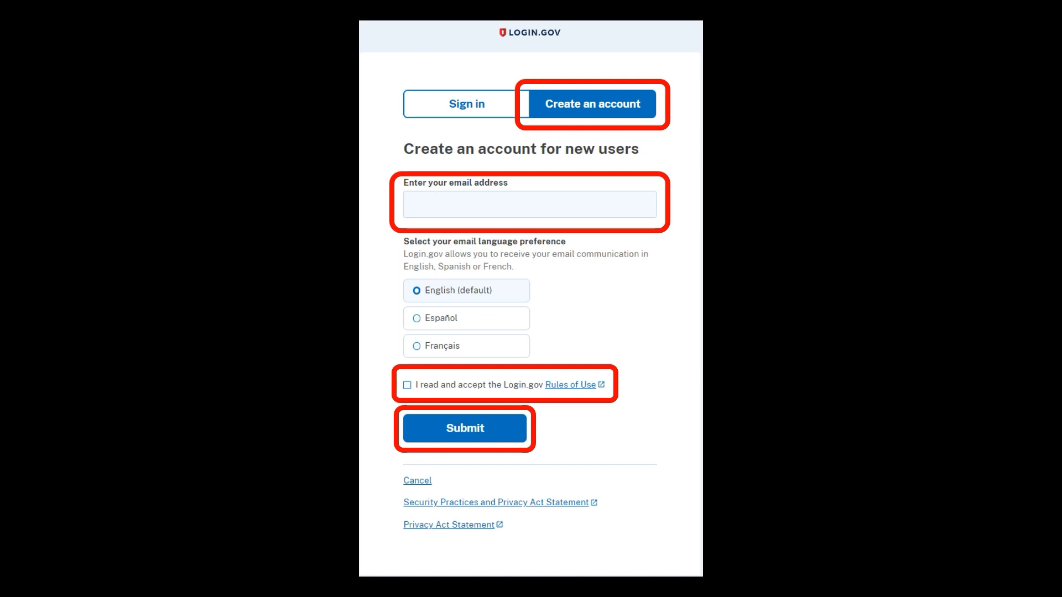
{"action": "left_click", "coordinate": [465, 428]}
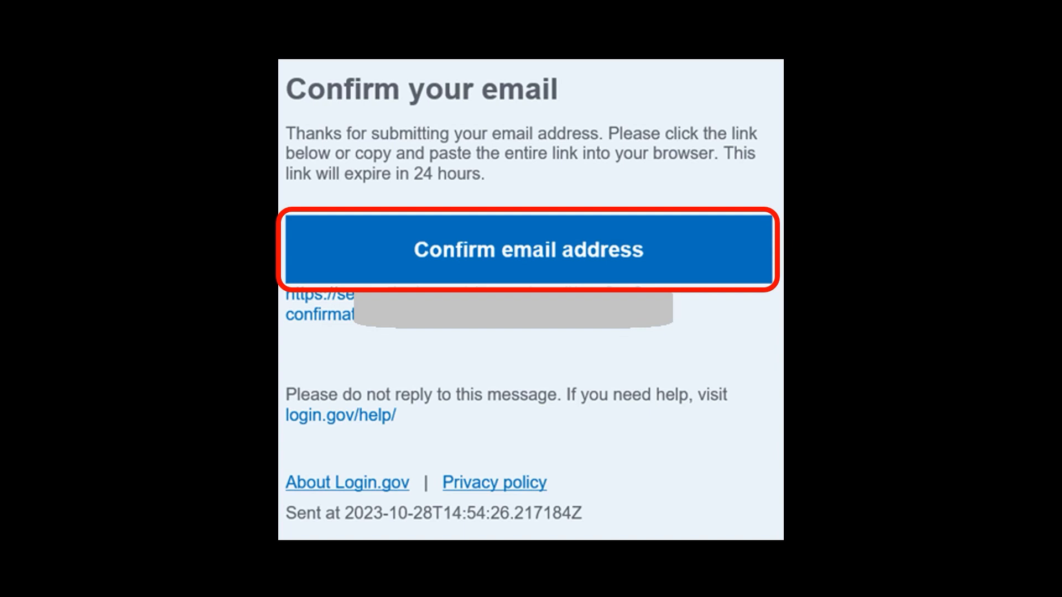
Confirm the email address from the Login.gov confirmation email
{"action": "left_click", "coordinate": [530, 249]}
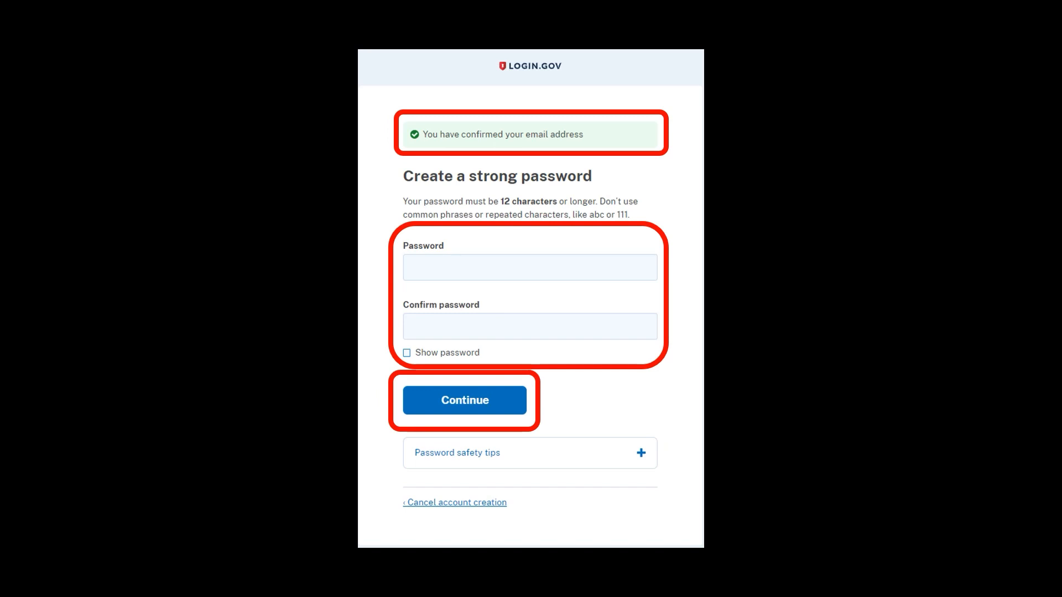
{"action": "left_click", "coordinate": [464, 400]}
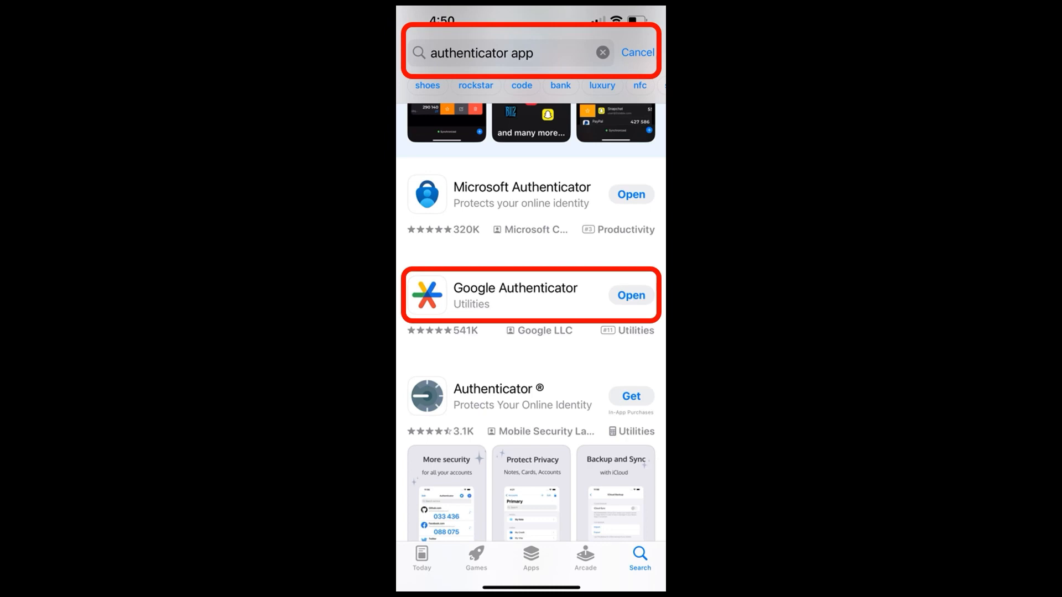
Launch Google Authenticator from its App Store listing
{"action": "left_click", "coordinate": [631, 295]}
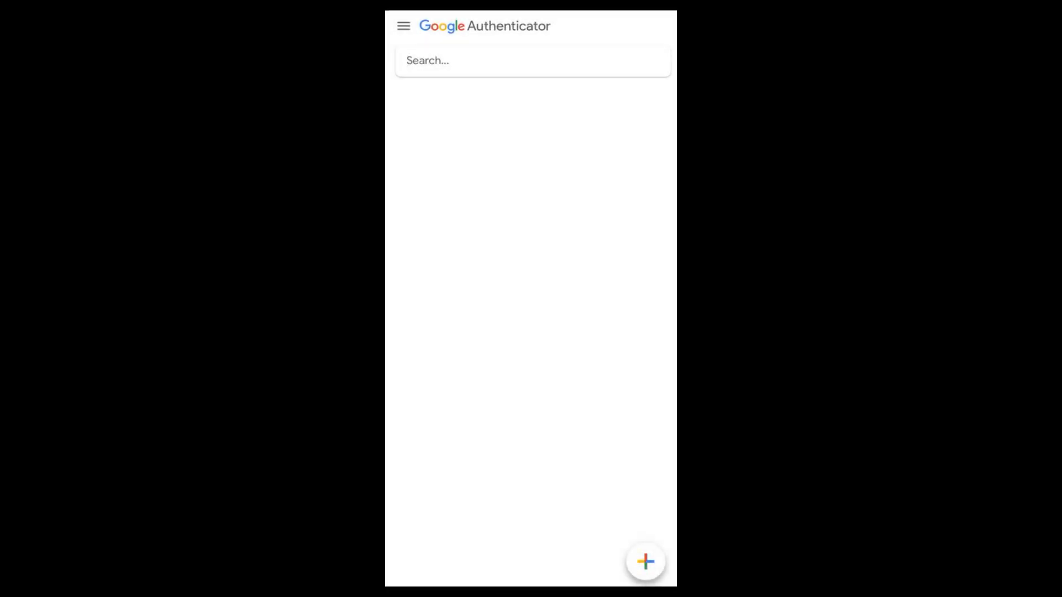
Use the + button in Google Authenticator to show the add-account options
{"action": "left_click", "coordinate": [645, 561]}
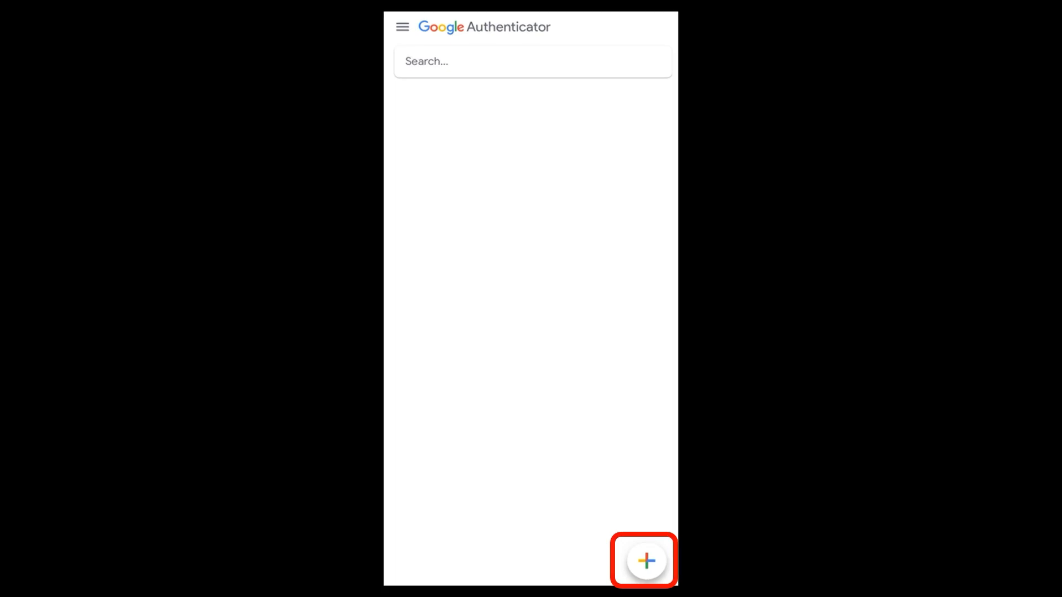
{"action": "left_click", "coordinate": [647, 561]}
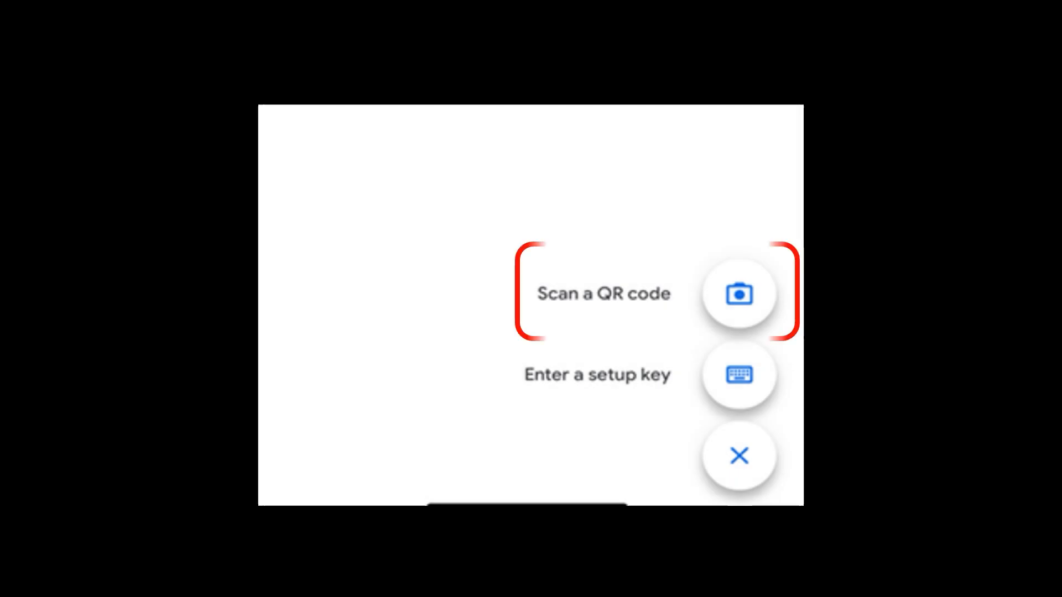
Scan the Login.gov barcode and submit the authenticator's temporary code
{"action": "left_click", "coordinate": [744, 296]}
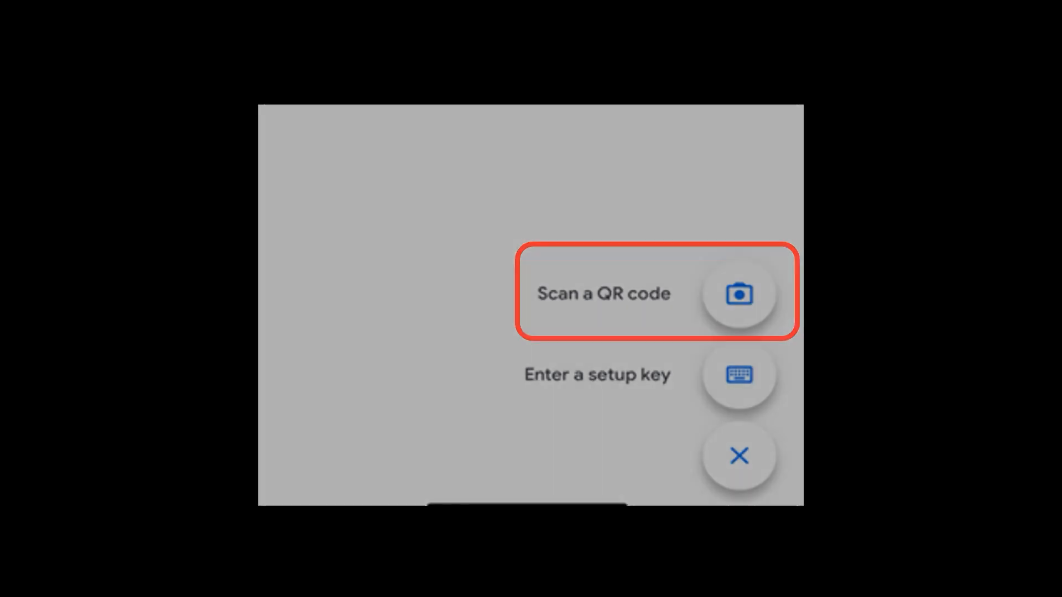
{"action": "left_click", "coordinate": [742, 295]}
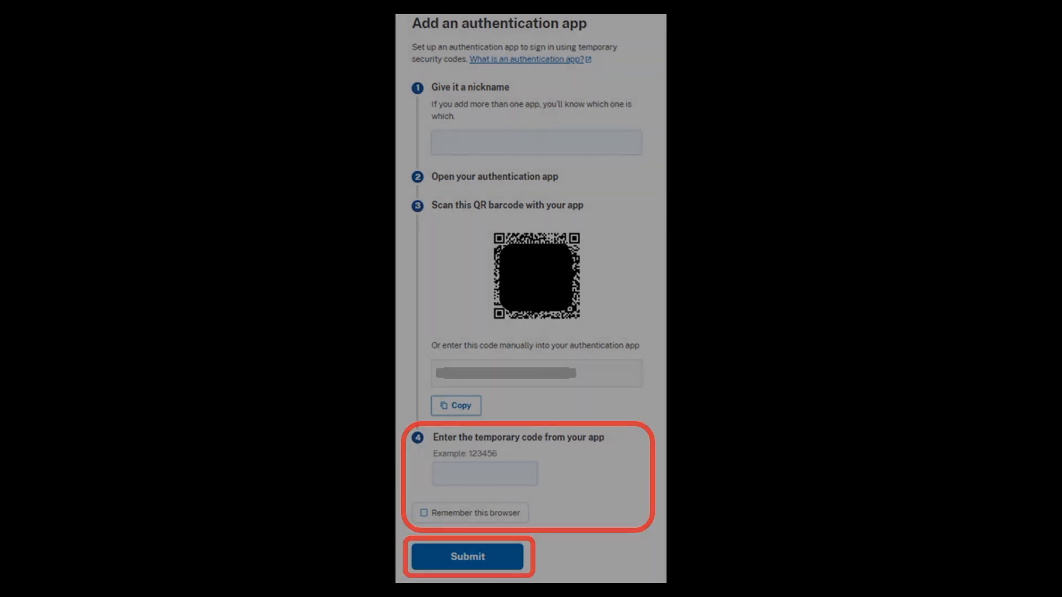
{"action": "left_click", "coordinate": [467, 557]}
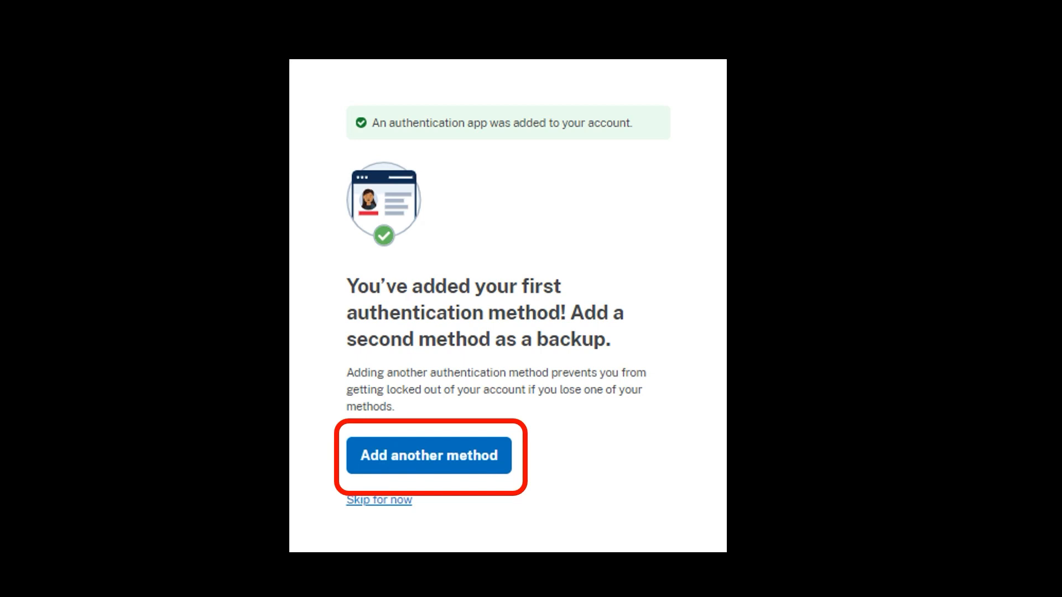
Add another method and continue with text or voice message as backup
{"action": "left_click", "coordinate": [429, 455]}
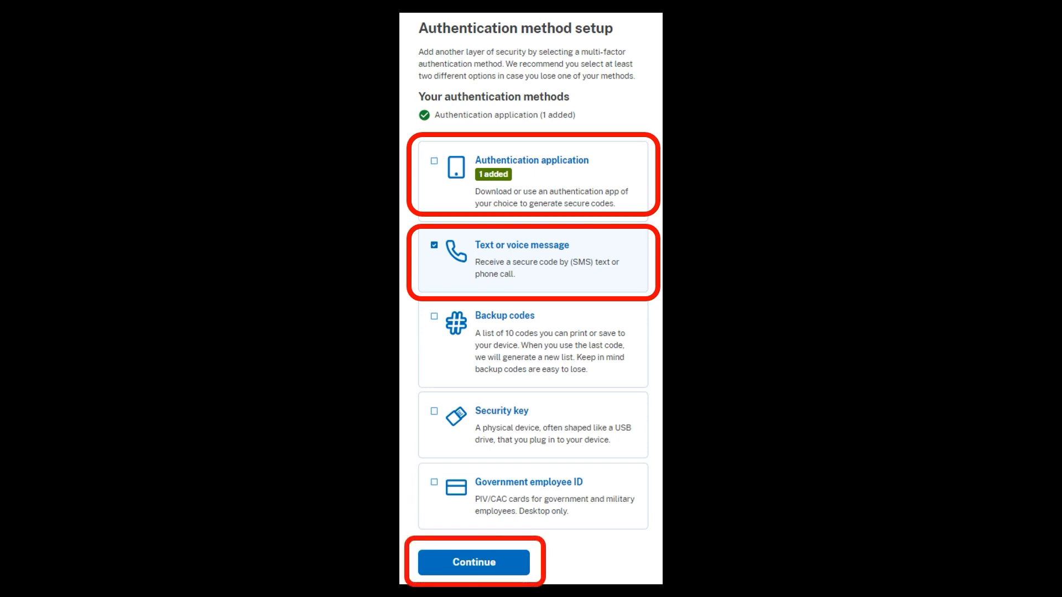
{"action": "left_click", "coordinate": [474, 562]}
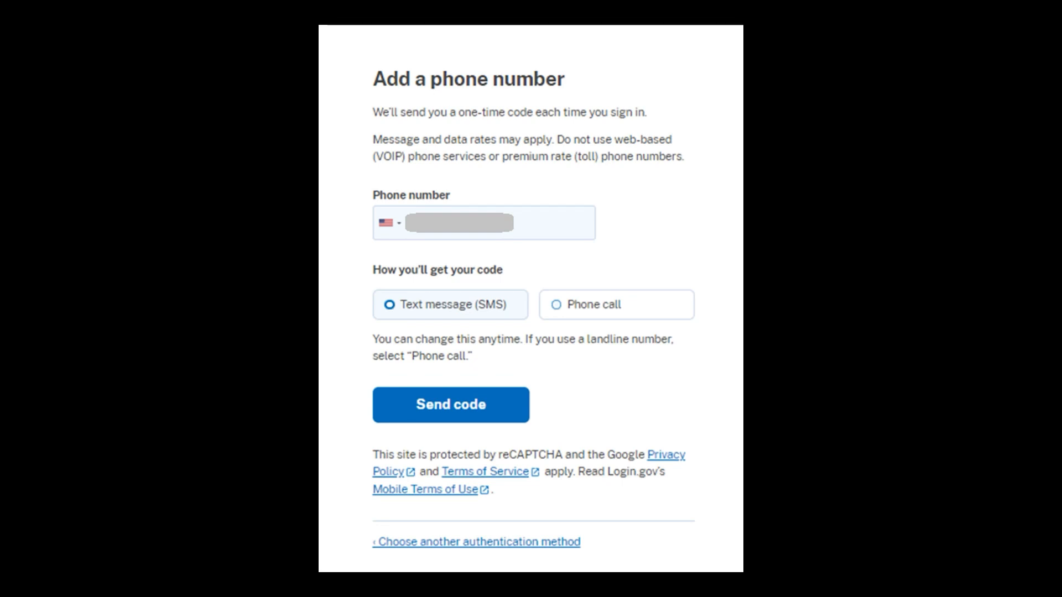
Enter the backup phone number and send a one-time code by text message
{"action": "left_click", "coordinate": [484, 222]}
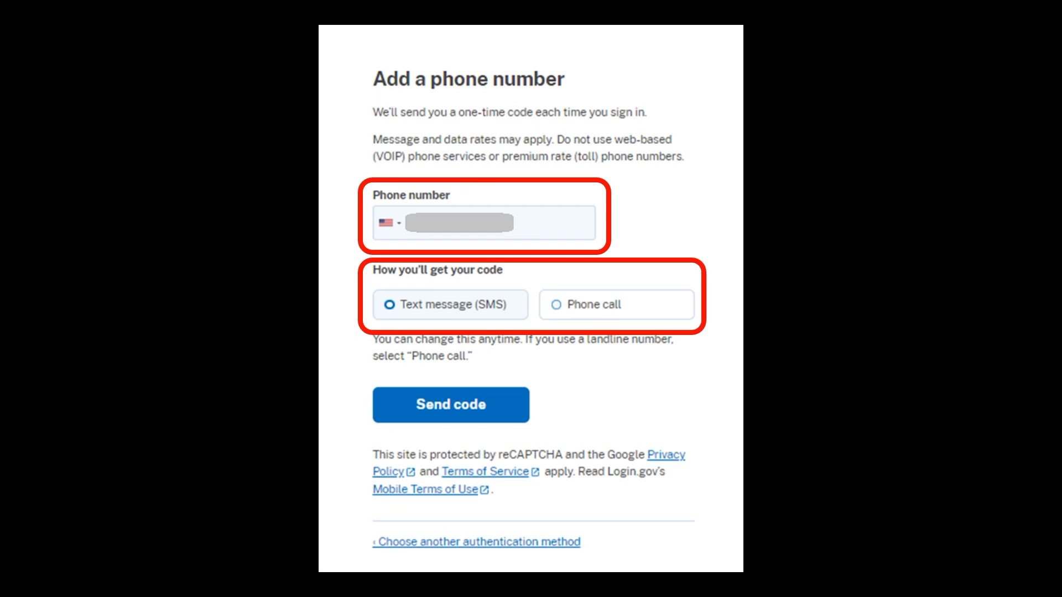
{"action": "left_click", "coordinate": [452, 420]}
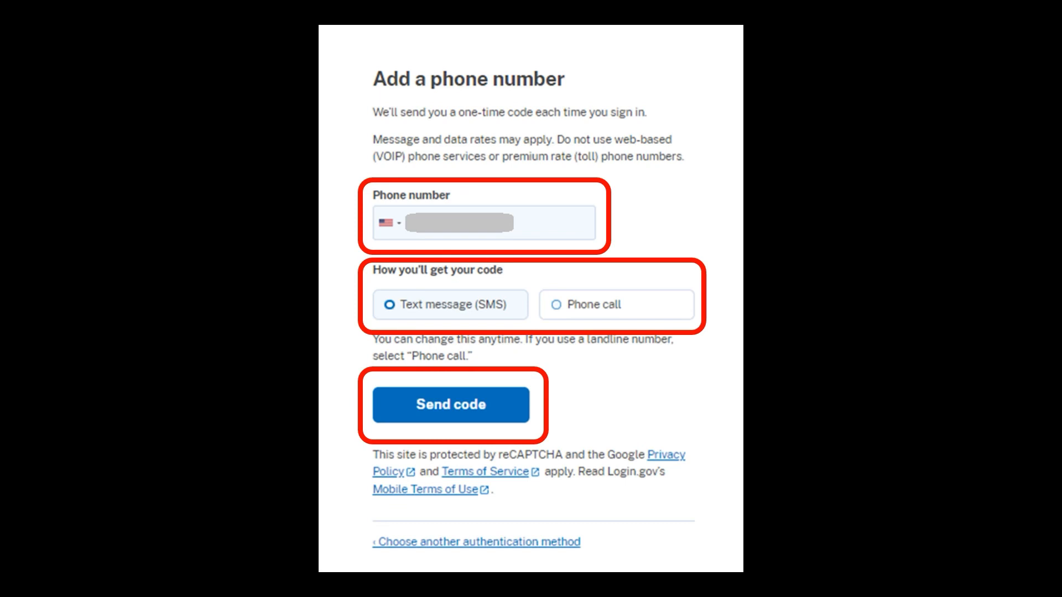
{"action": "left_click", "coordinate": [451, 406]}
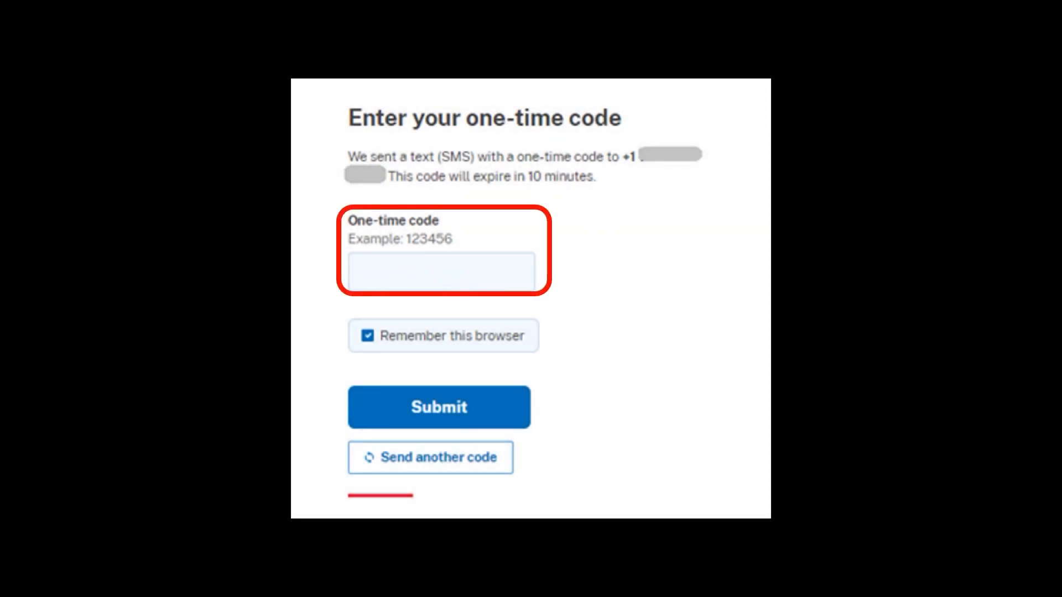
Enter the texted one-time code and submit it to verify the phone
{"action": "left_click", "coordinate": [443, 336]}
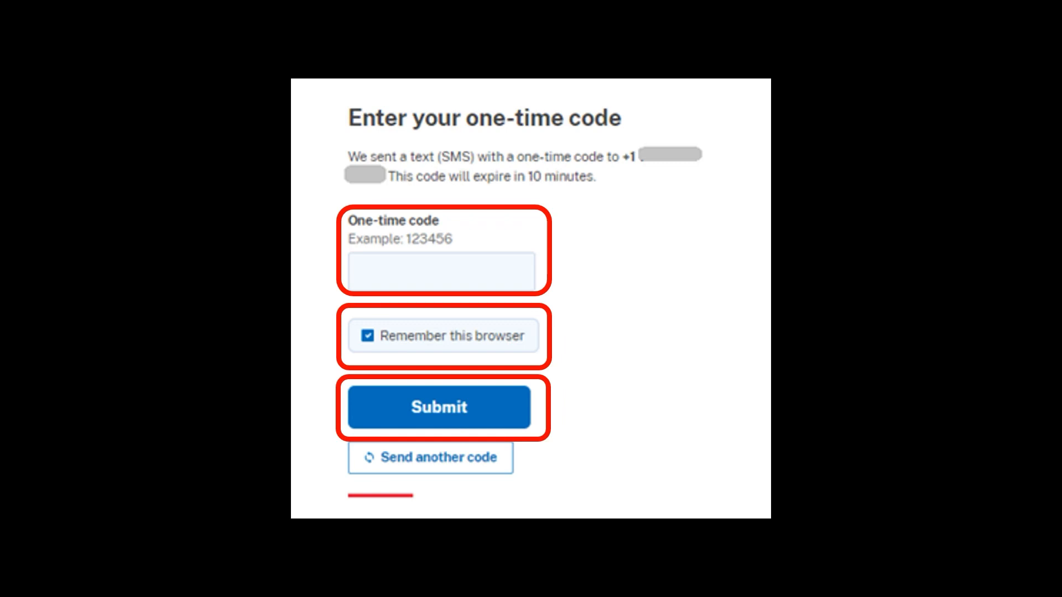
{"action": "left_click", "coordinate": [439, 407]}
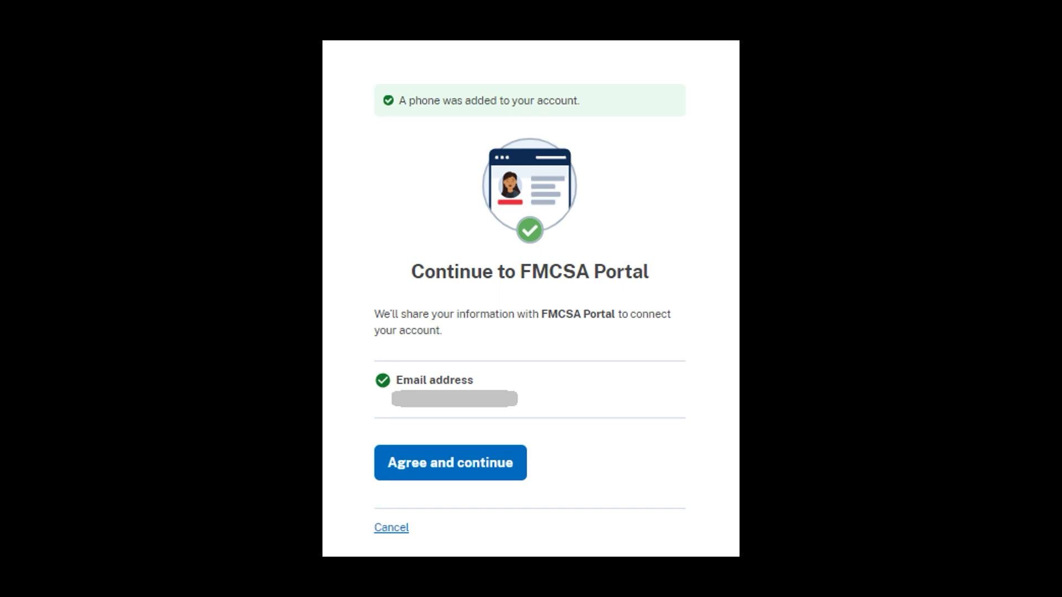
Agree to share the account email with FMCSA Portal and continue
{"action": "left_click", "coordinate": [450, 463]}
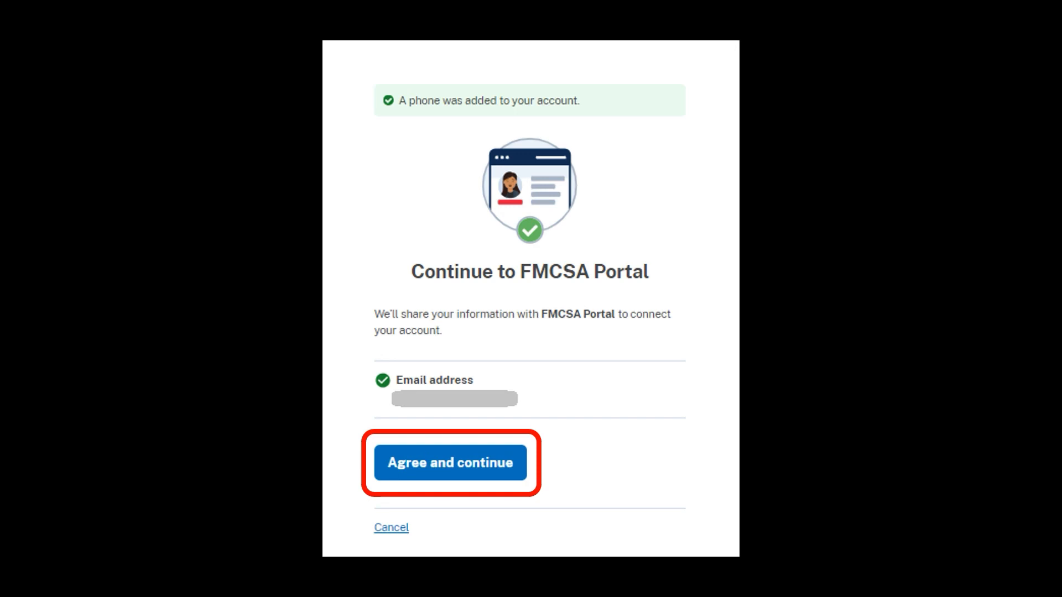
{"action": "left_click", "coordinate": [450, 462]}
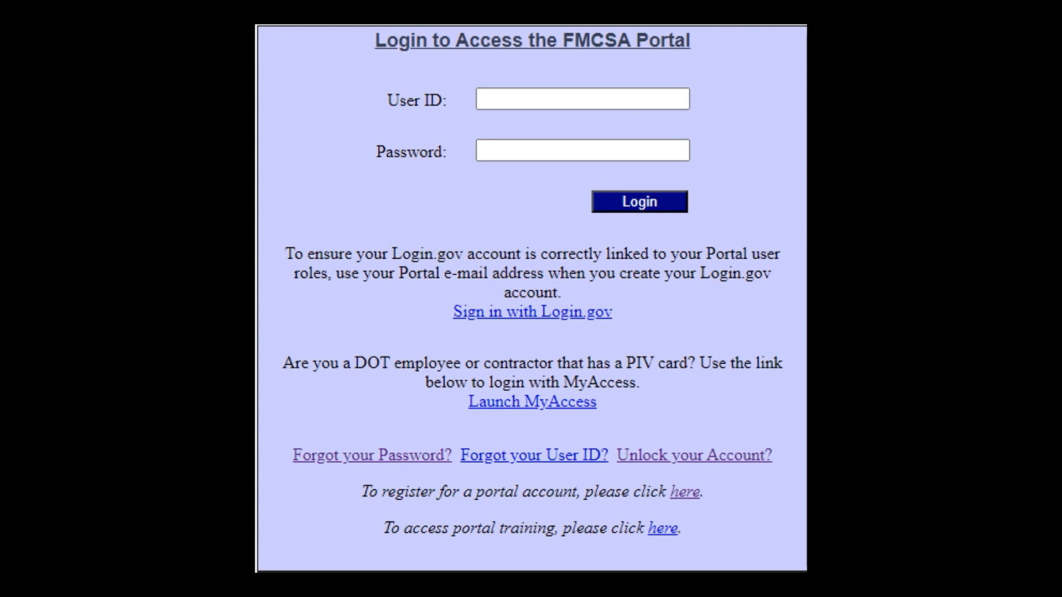
Start FMCSA Portal sign-in via the Sign in with Login.gov link, reaching the authentication app code prompt
{"action": "left_click", "coordinate": [533, 312]}
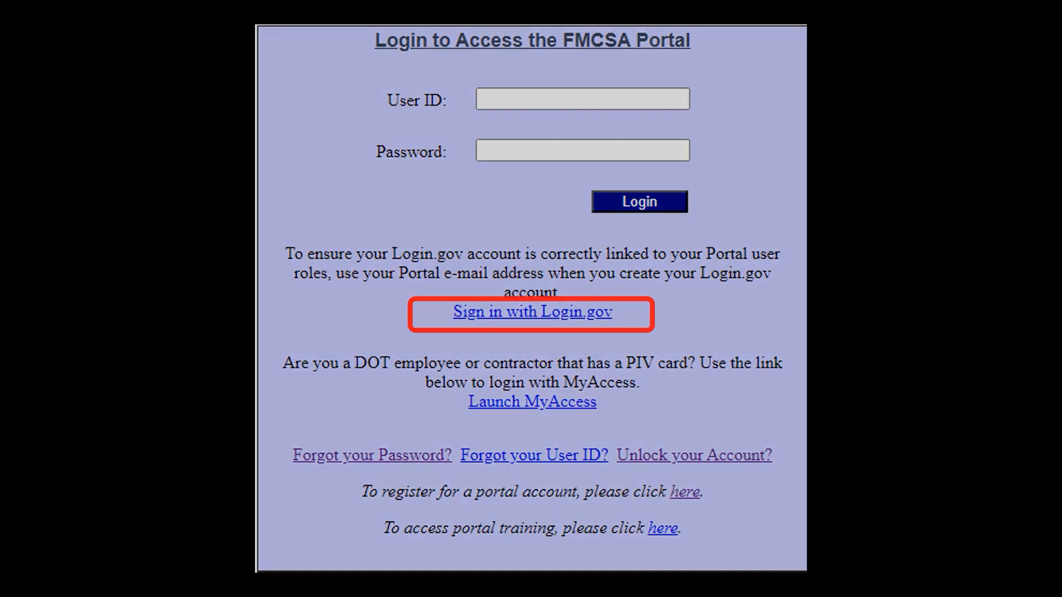
{"action": "left_click", "coordinate": [532, 312]}
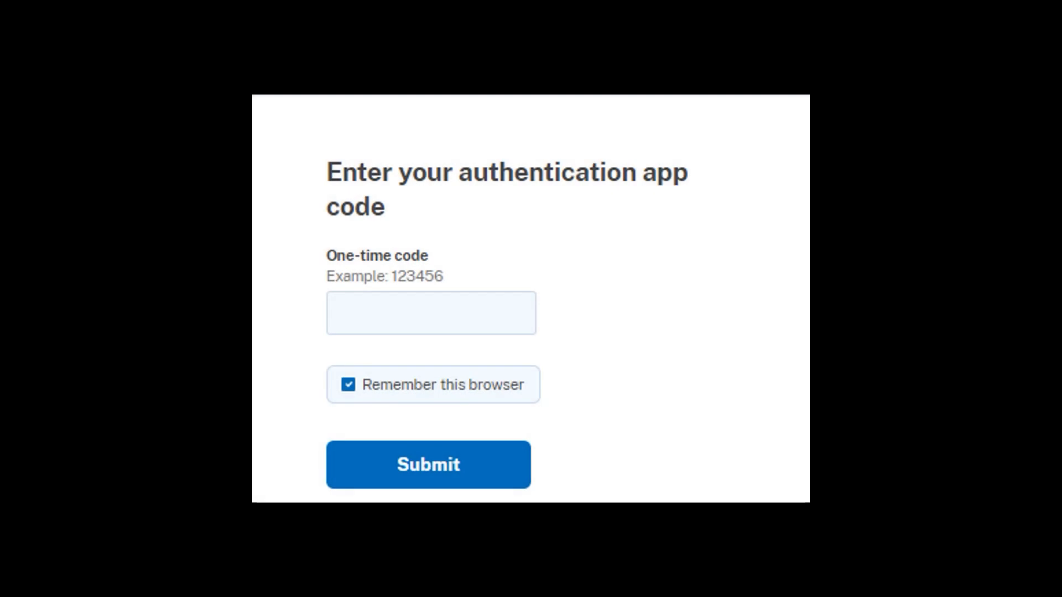